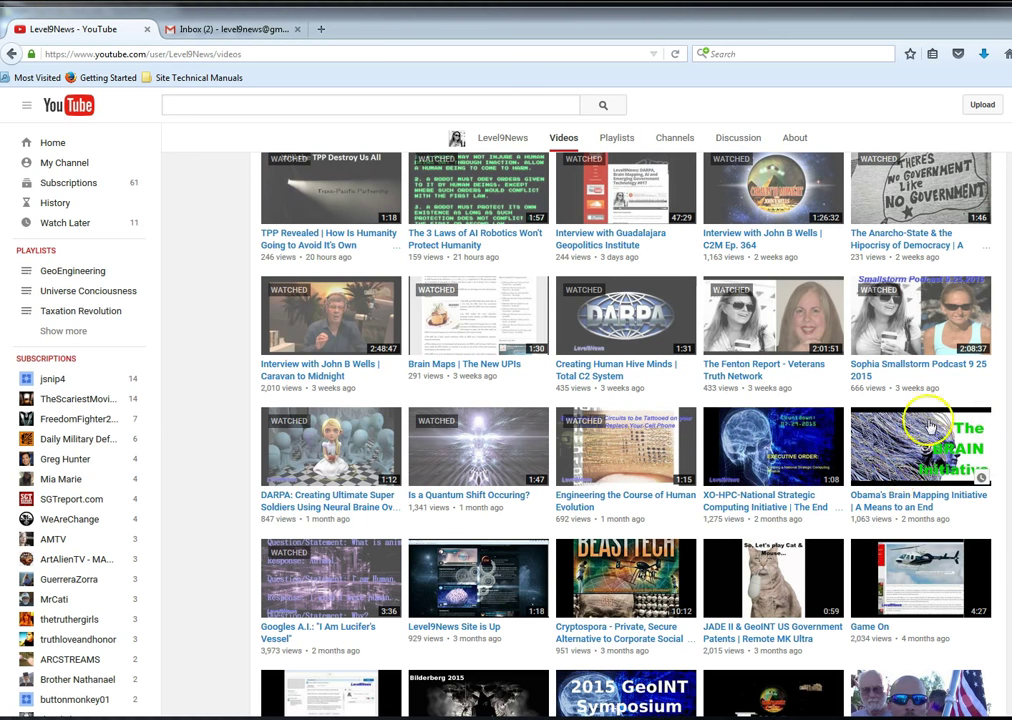
mouse_move(928, 418)
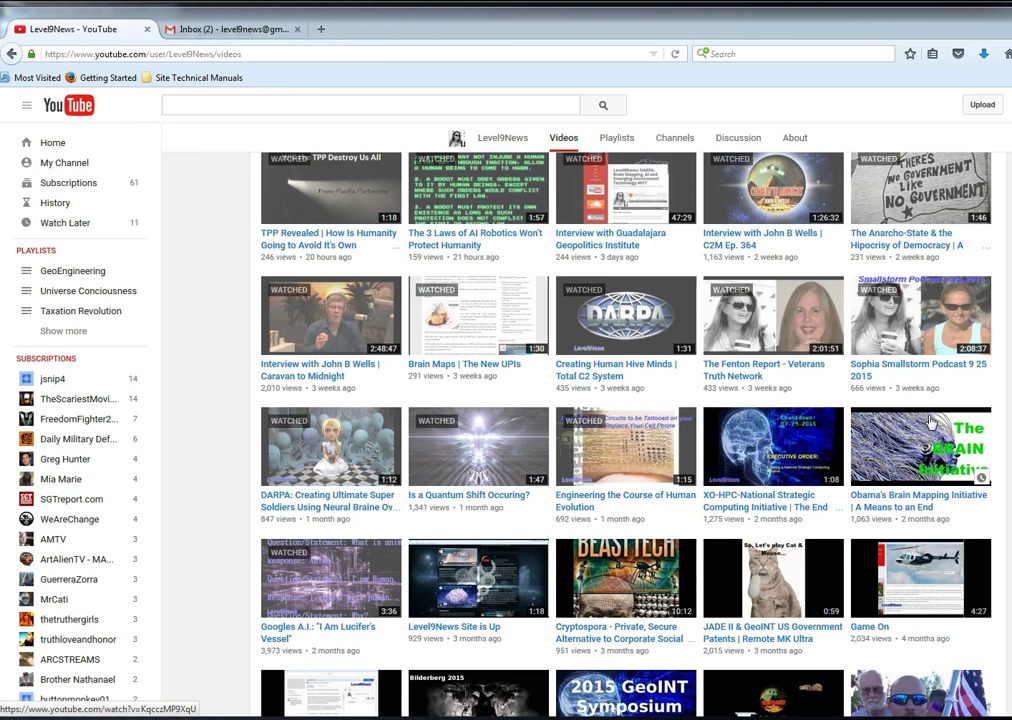
mouse_move(792, 450)
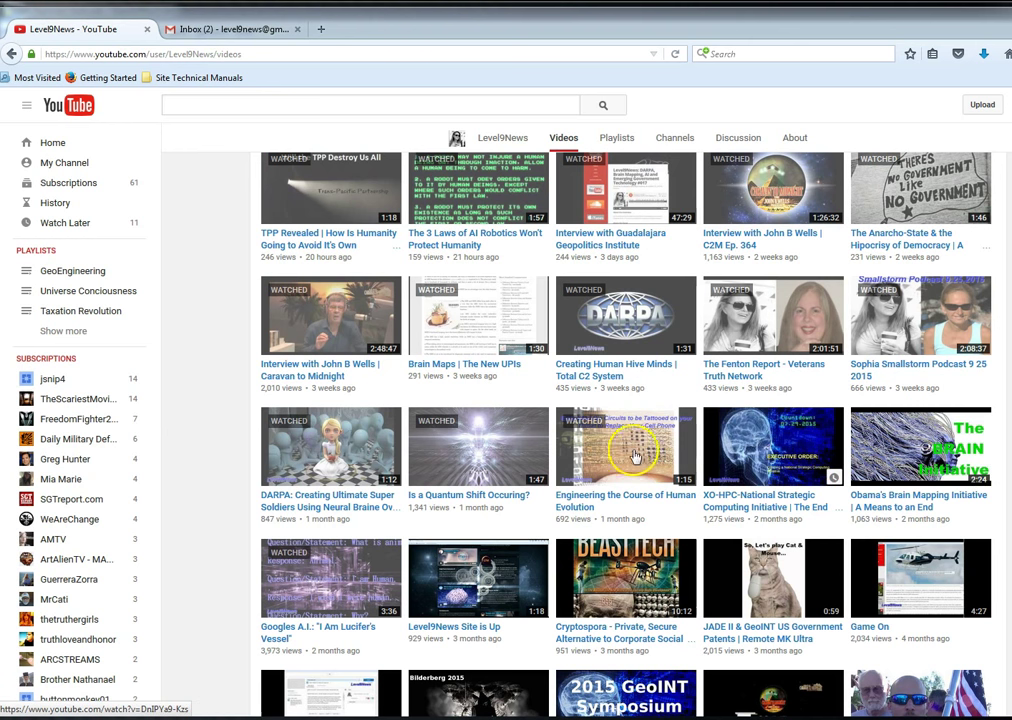
mouse_move(343, 438)
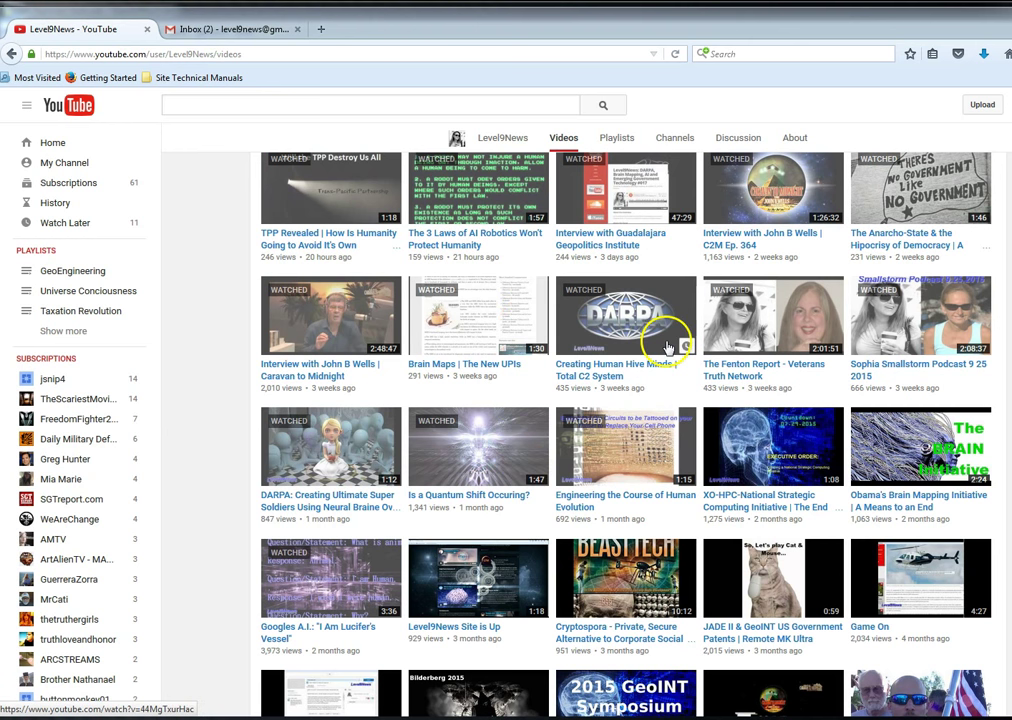
mouse_move(762, 370)
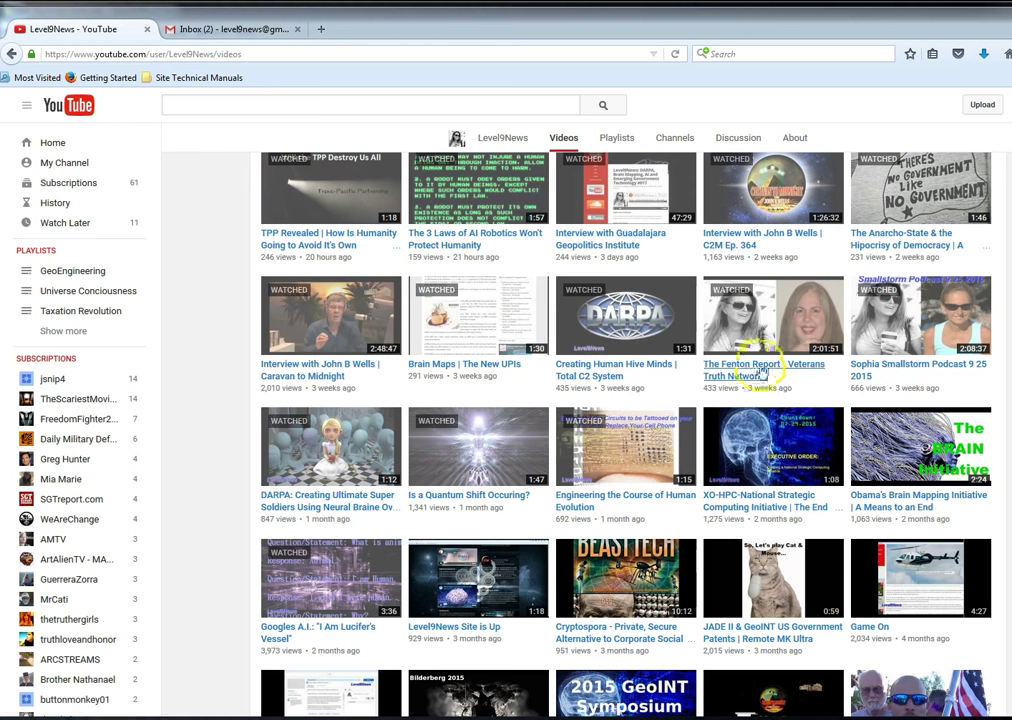
Step: Scroll down the Level9News uploads grid to the five-month-old videos above Load more
scroll(down, 3)
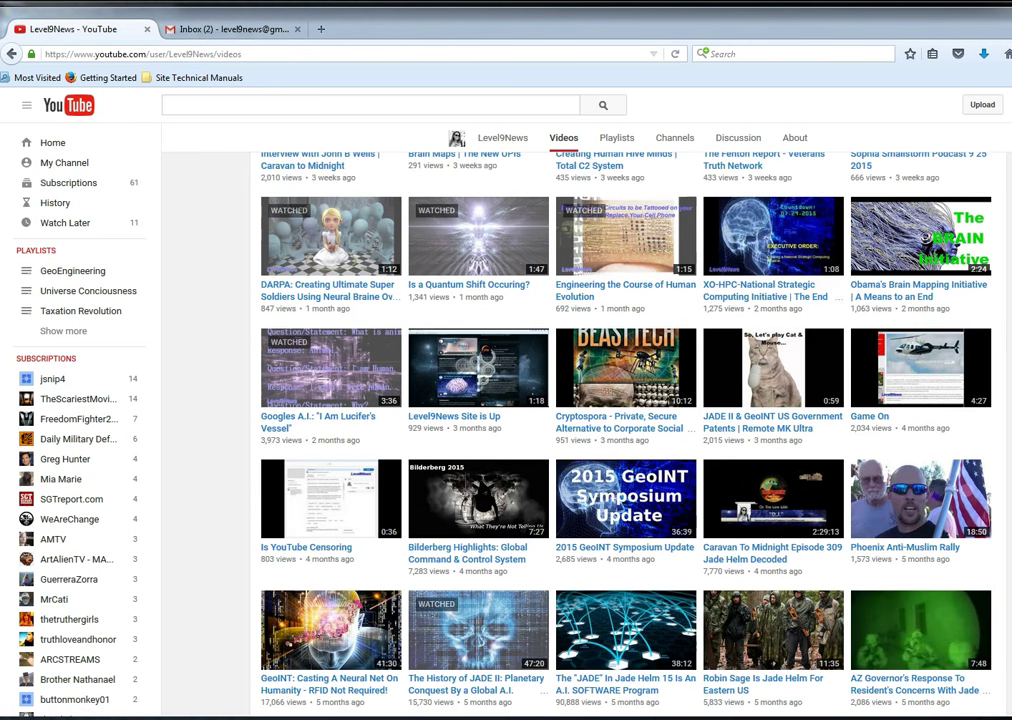
scroll(down, 3)
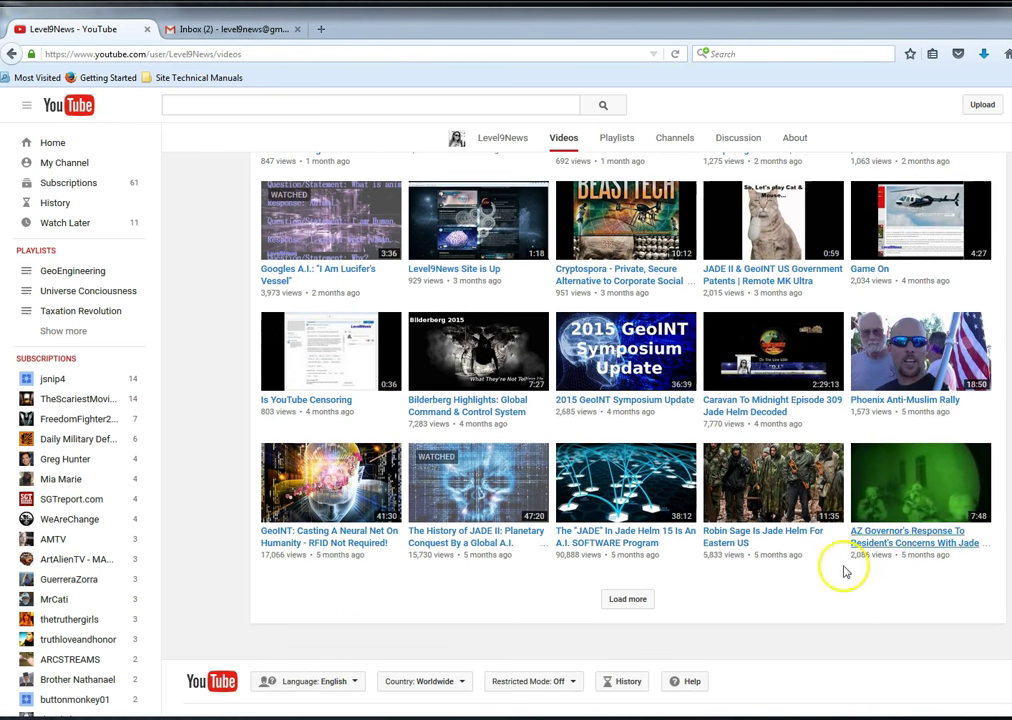
mouse_move(735, 610)
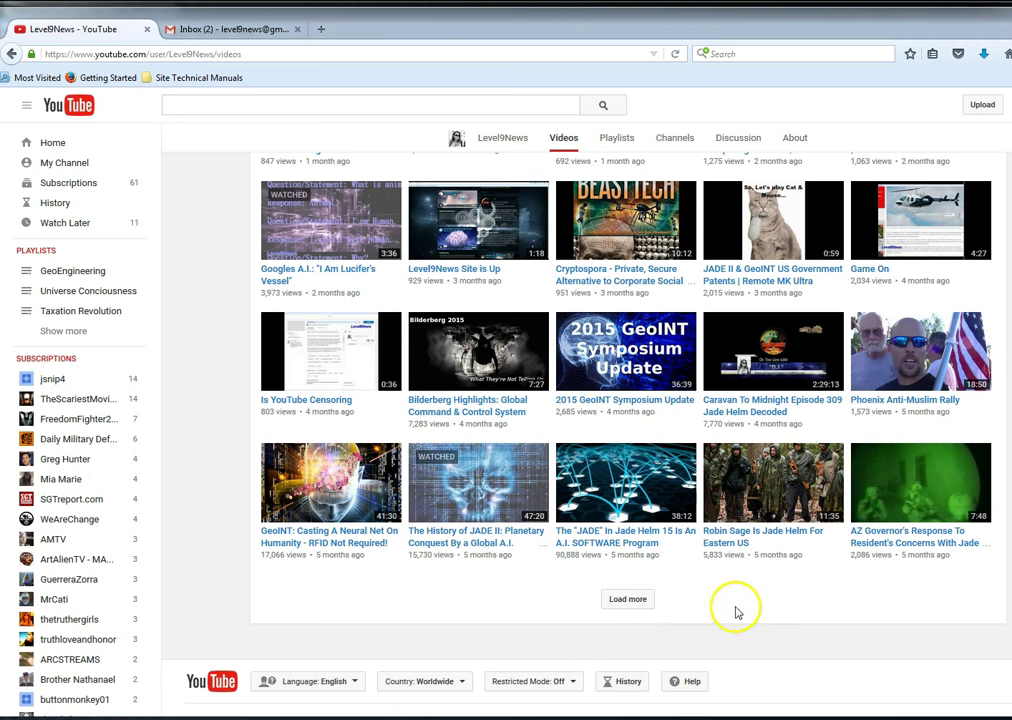
mouse_move(920, 485)
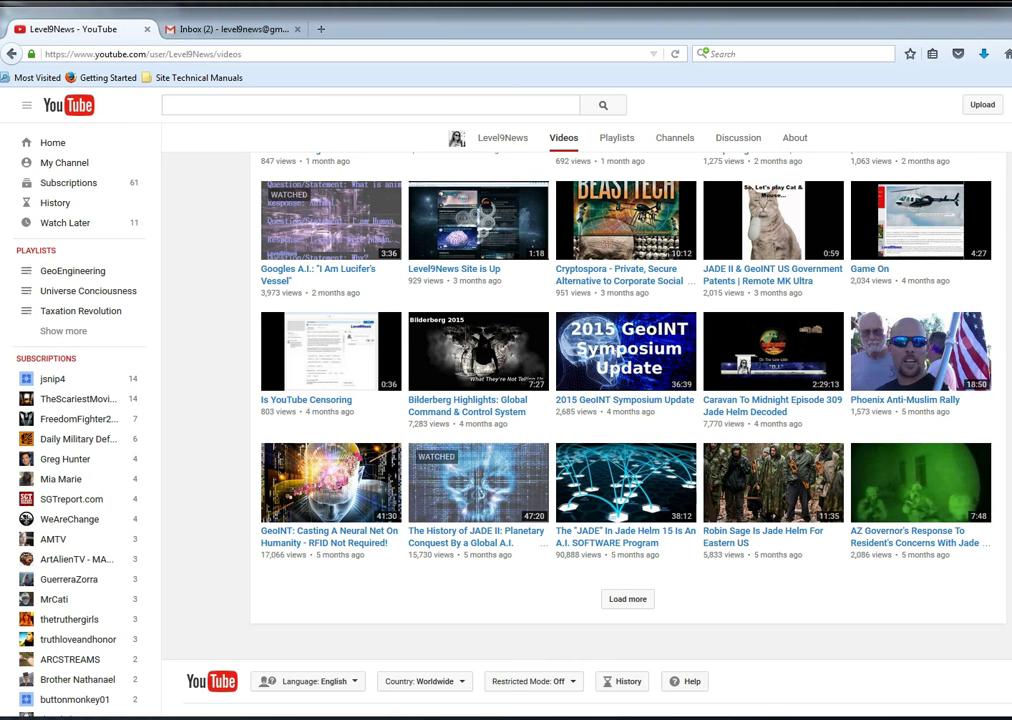
mouse_move(627, 568)
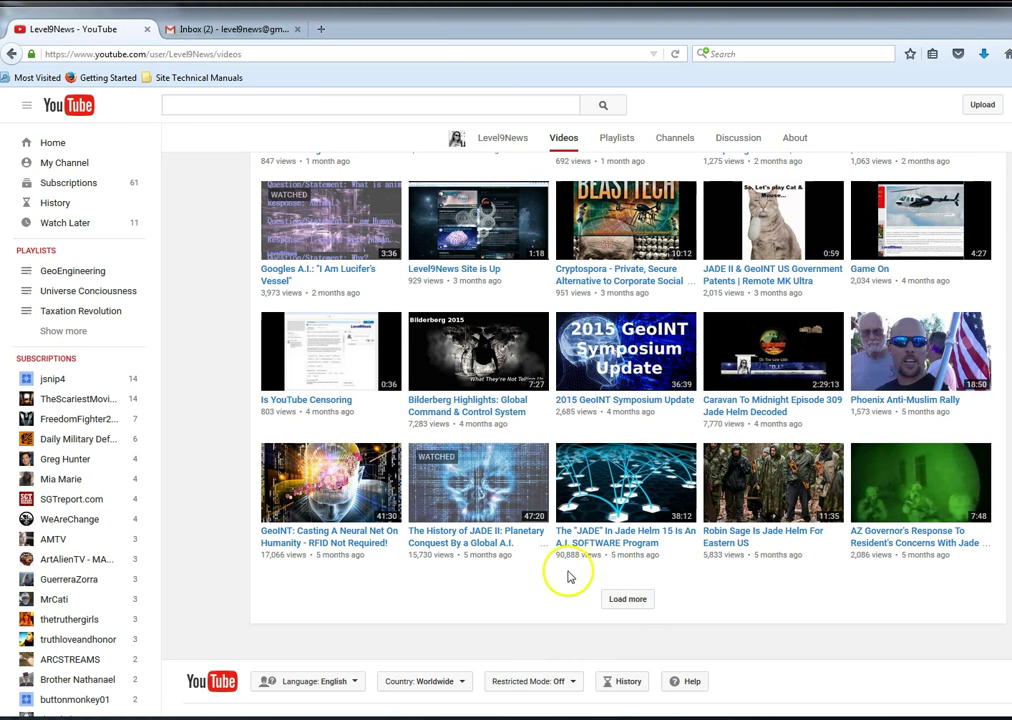
mouse_move(455, 405)
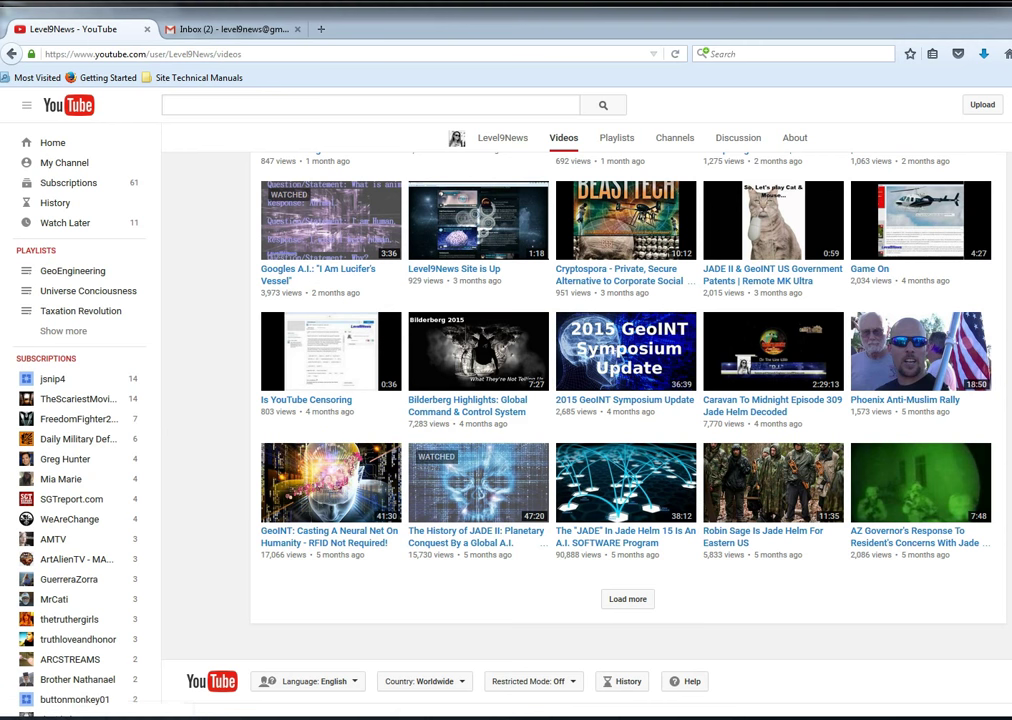
Step: Scroll back up the Level9News Videos tab to the newest uploads
scroll(up, 3)
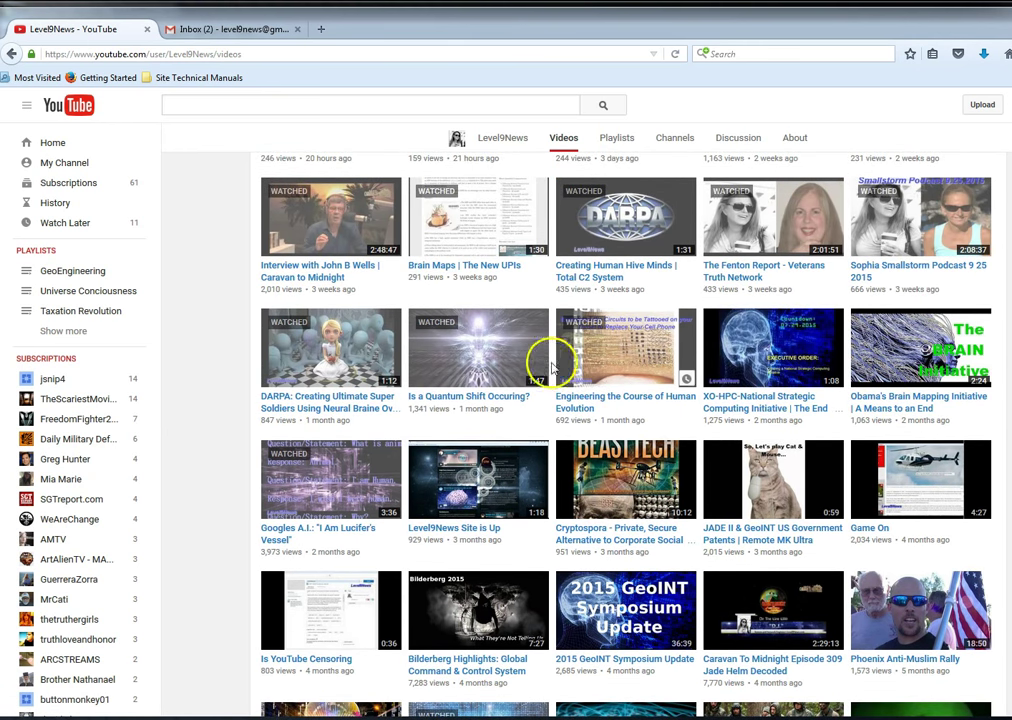
mouse_move(618, 318)
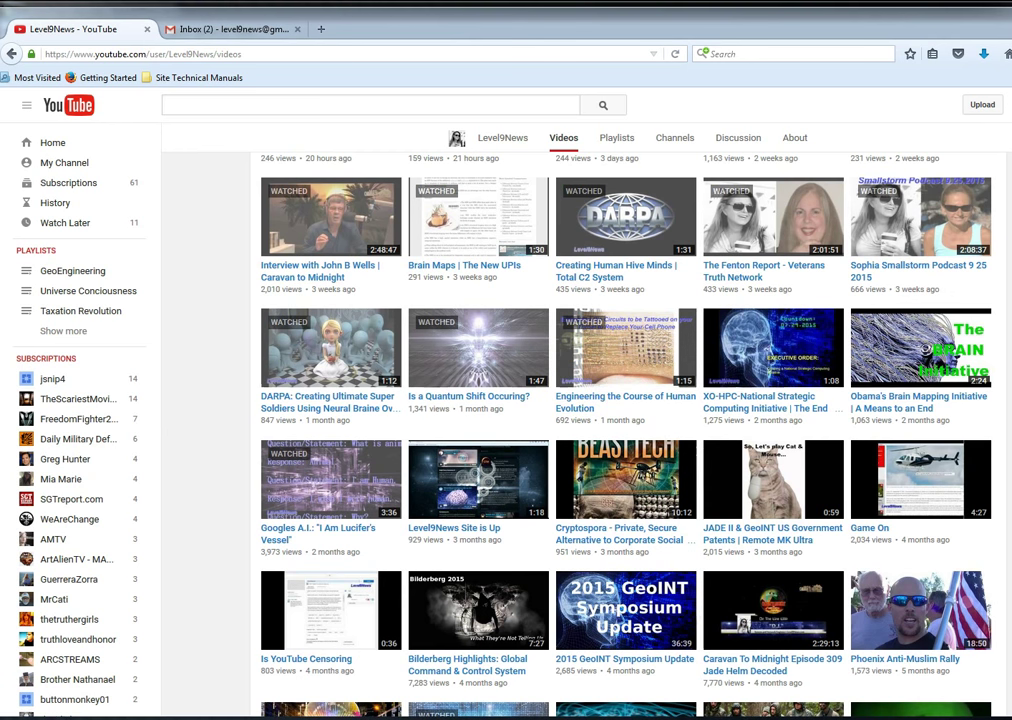
scroll(up, 3)
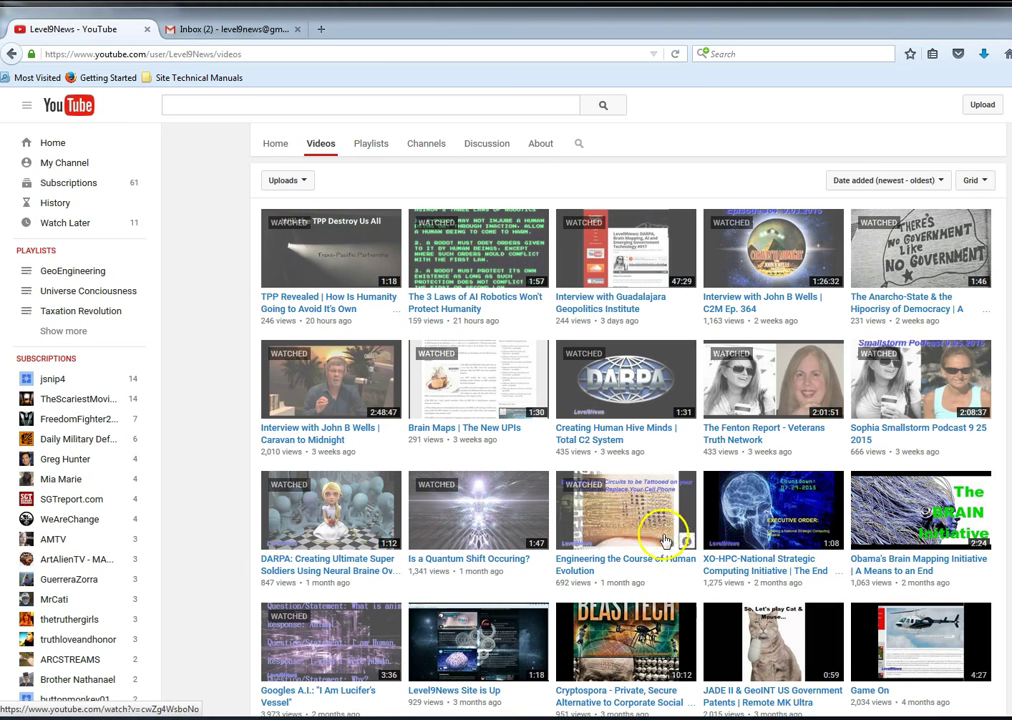
mouse_move(305, 468)
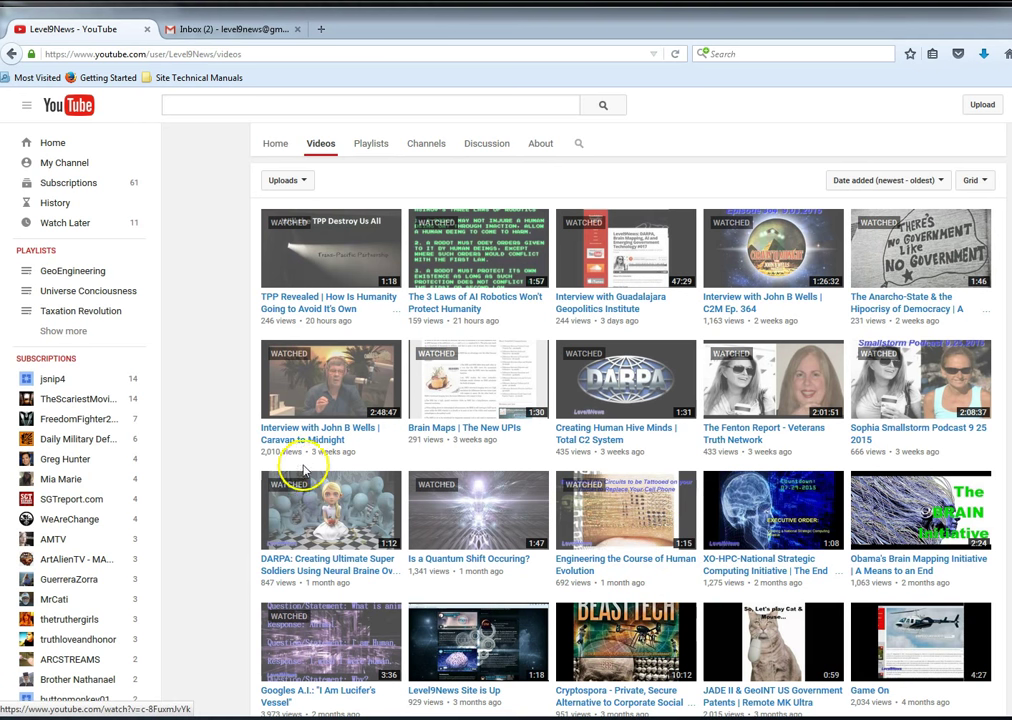
mouse_move(505, 330)
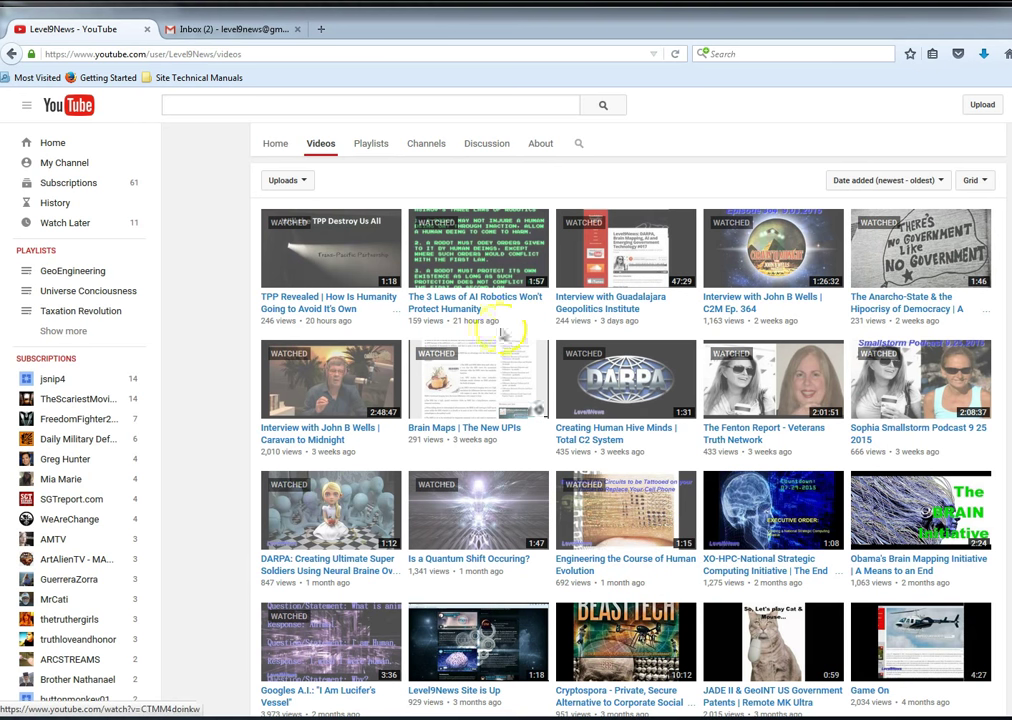
mouse_move(950, 438)
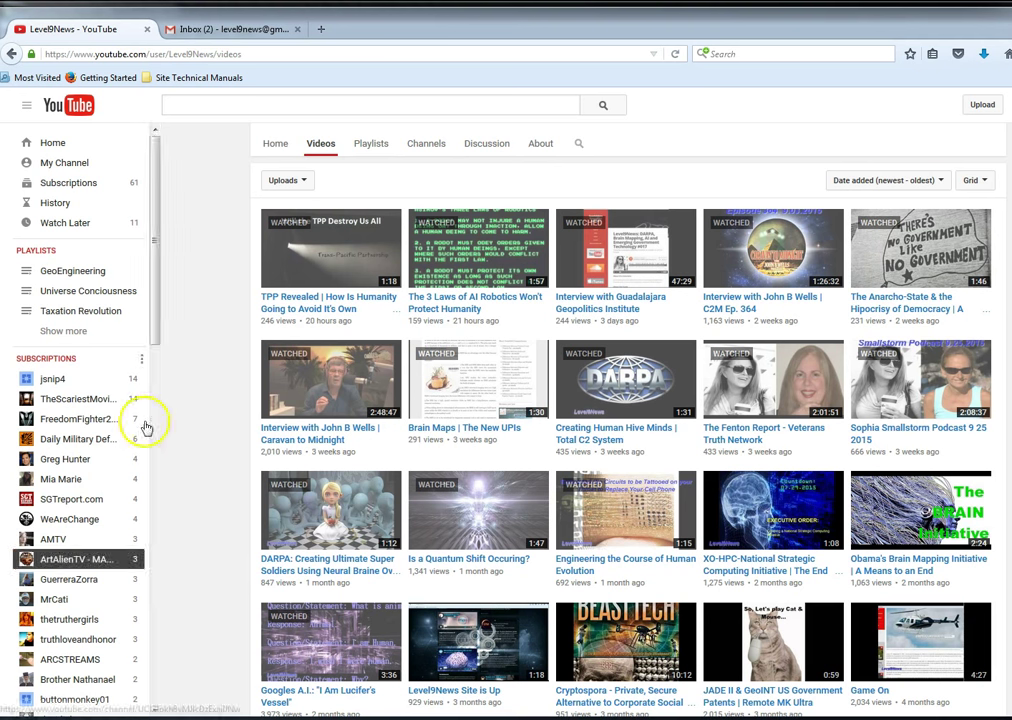
Step: Glance over the two-message Gmail inbox, then go back to the YouTube channel tab
click(235, 29)
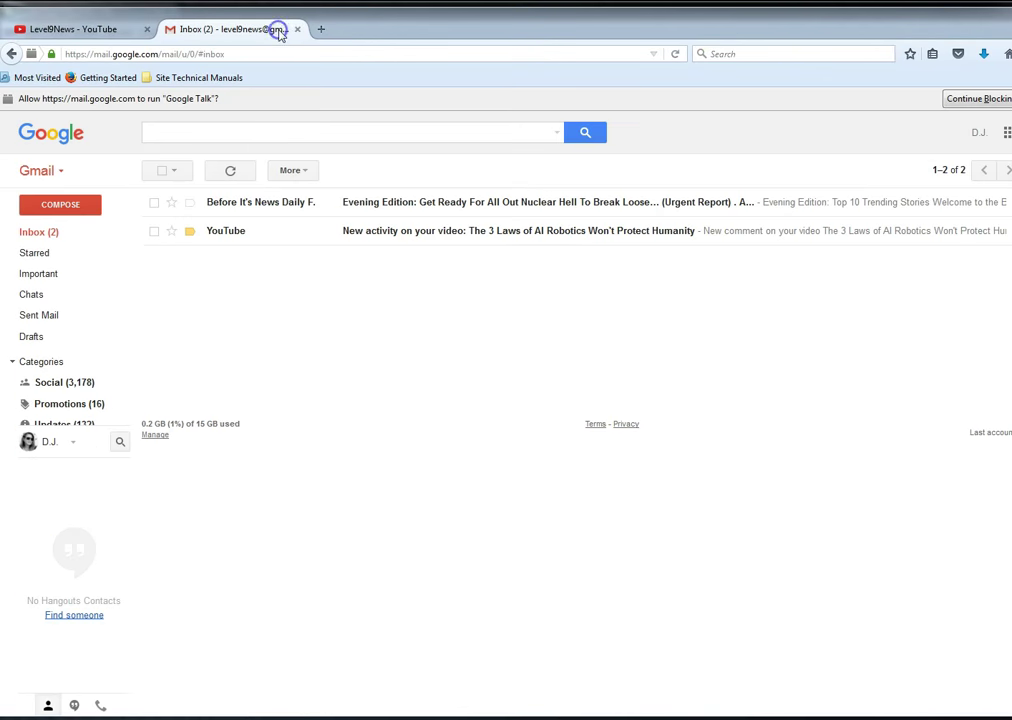
mouse_move(781, 393)
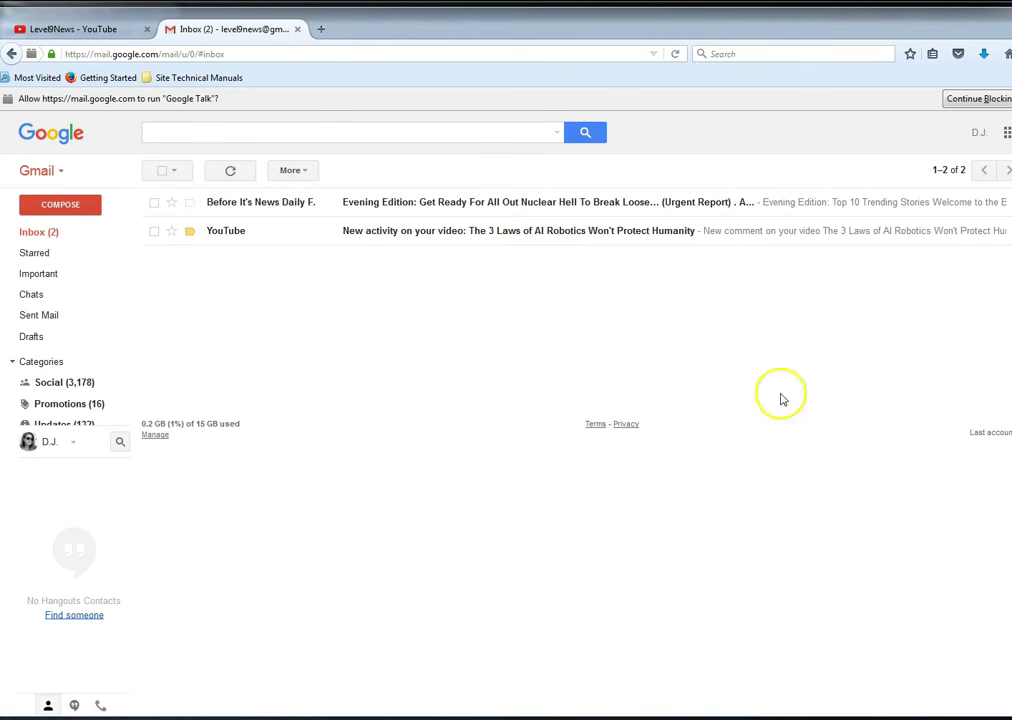
mouse_move(783, 398)
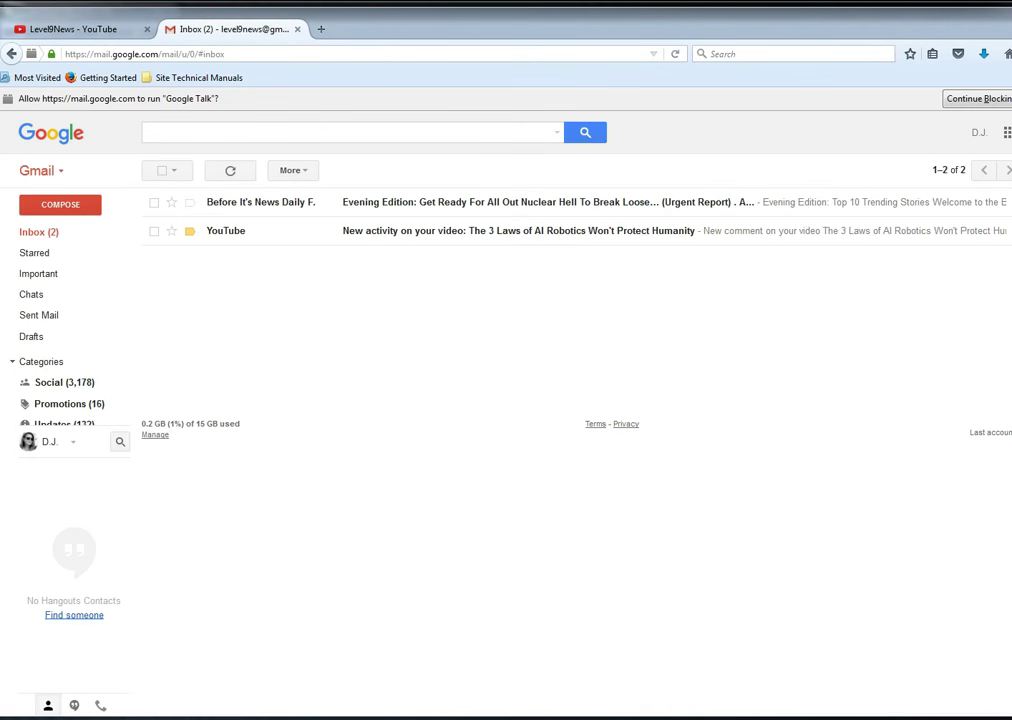
mouse_move(649, 283)
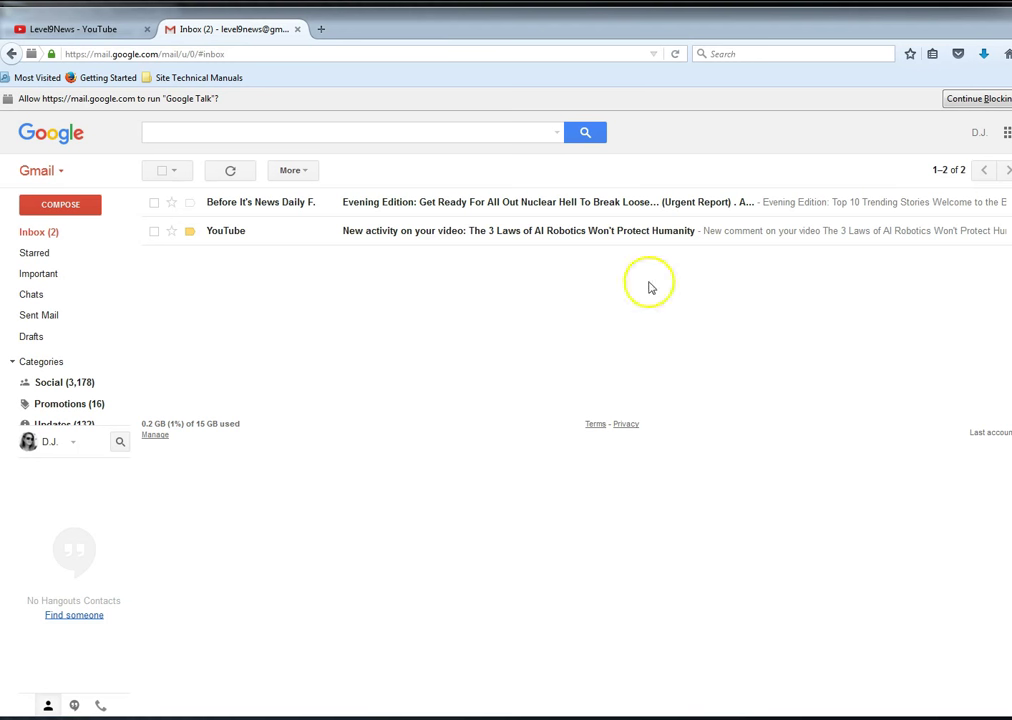
mouse_move(737, 292)
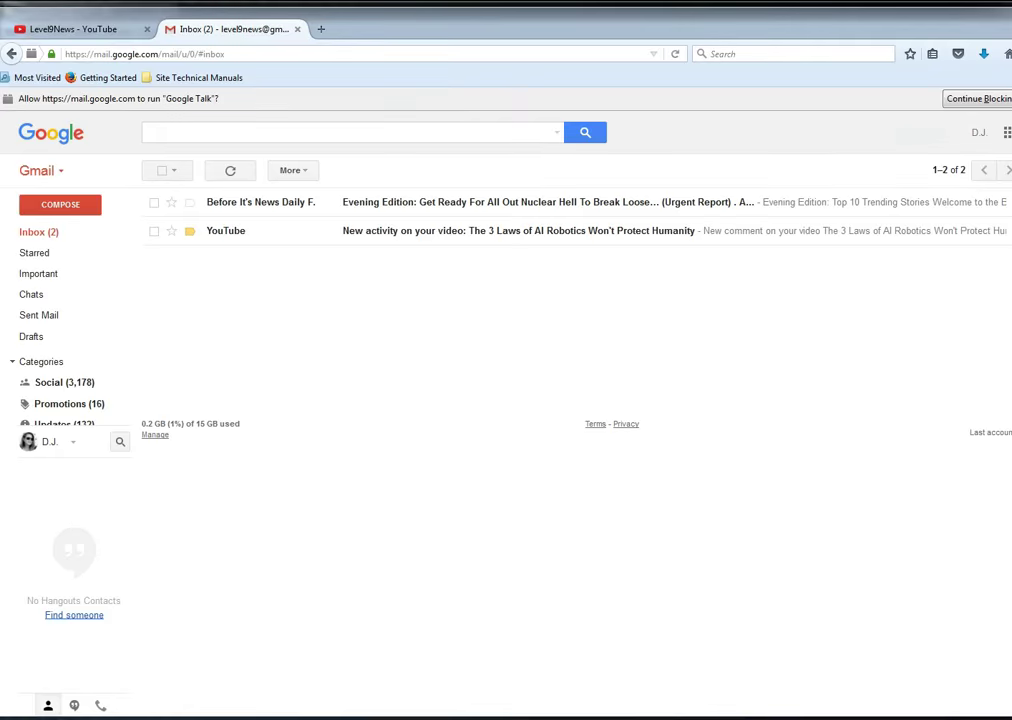
click(80, 28)
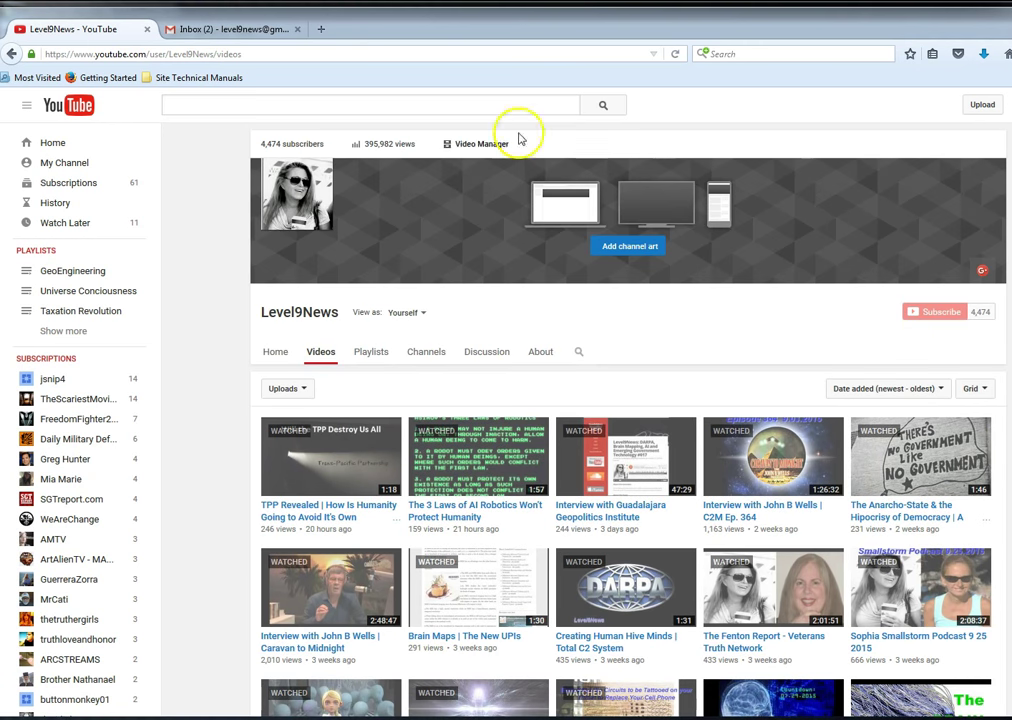
mouse_move(350, 162)
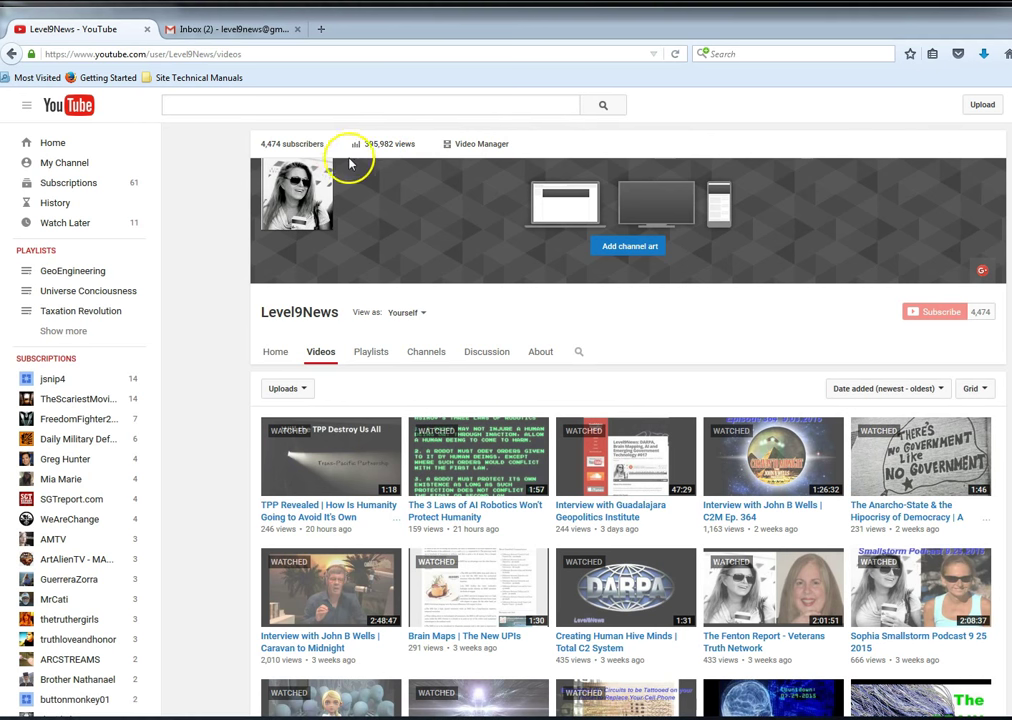
mouse_move(408, 152)
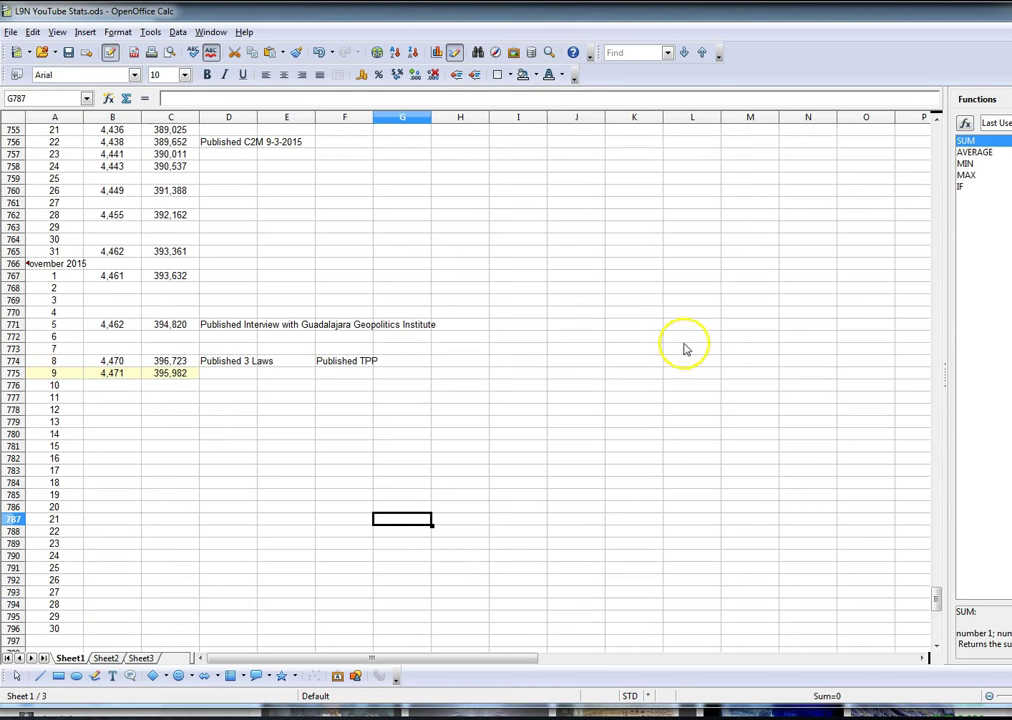
Step: Scroll up through earlier months of L9N YouTube Stats, then back down to November 2015
scroll(up, 3)
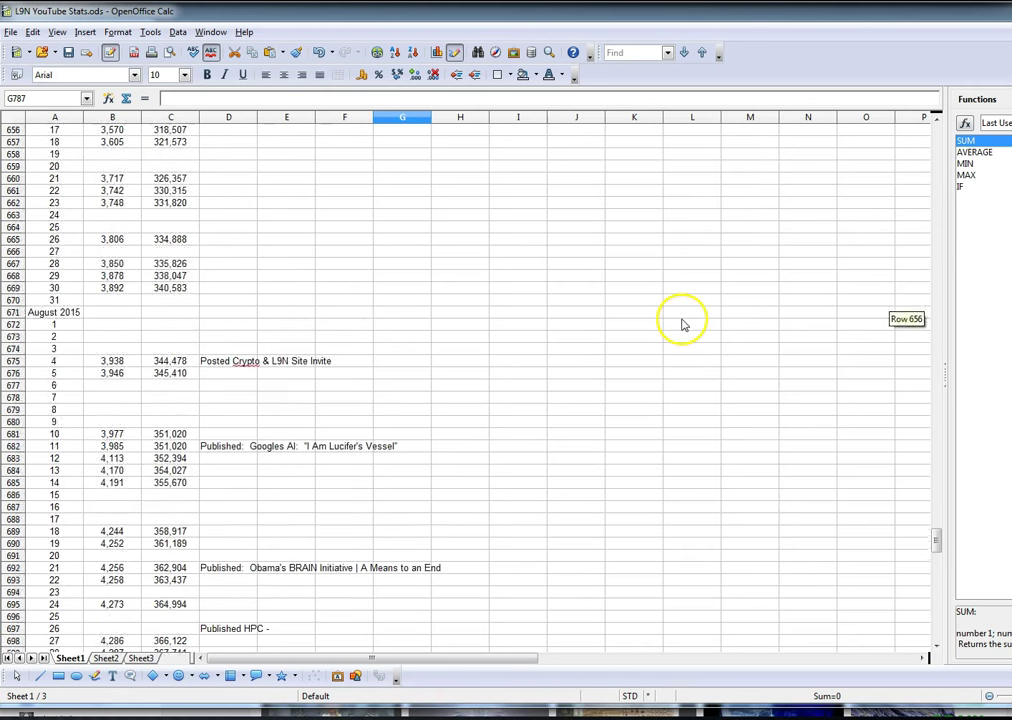
scroll(up, 3)
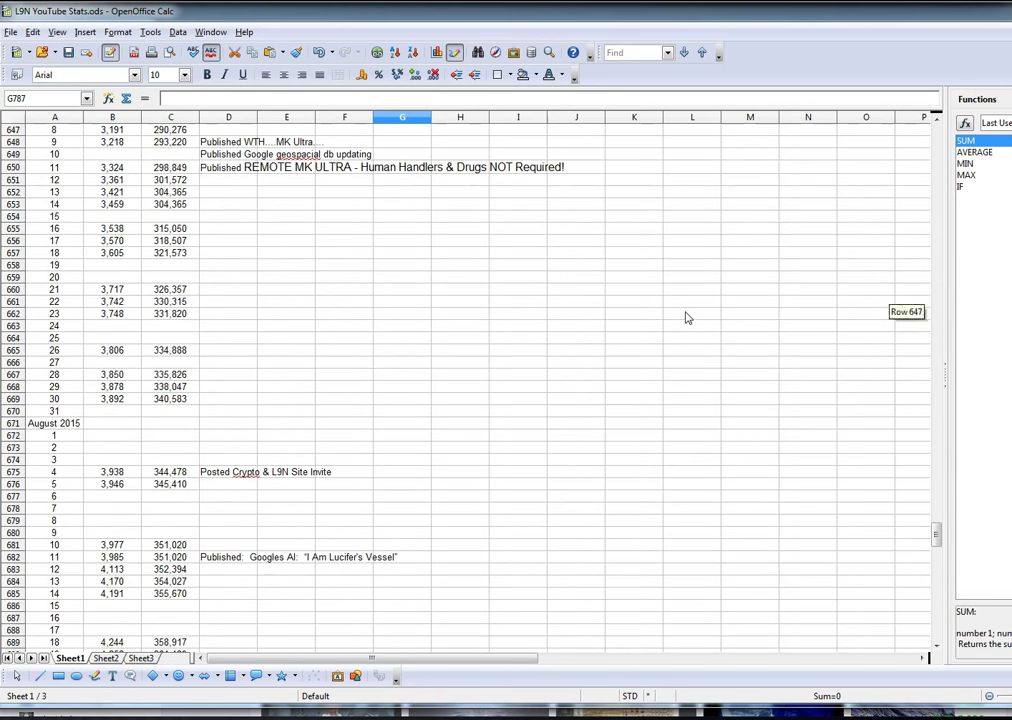
scroll(up, 3)
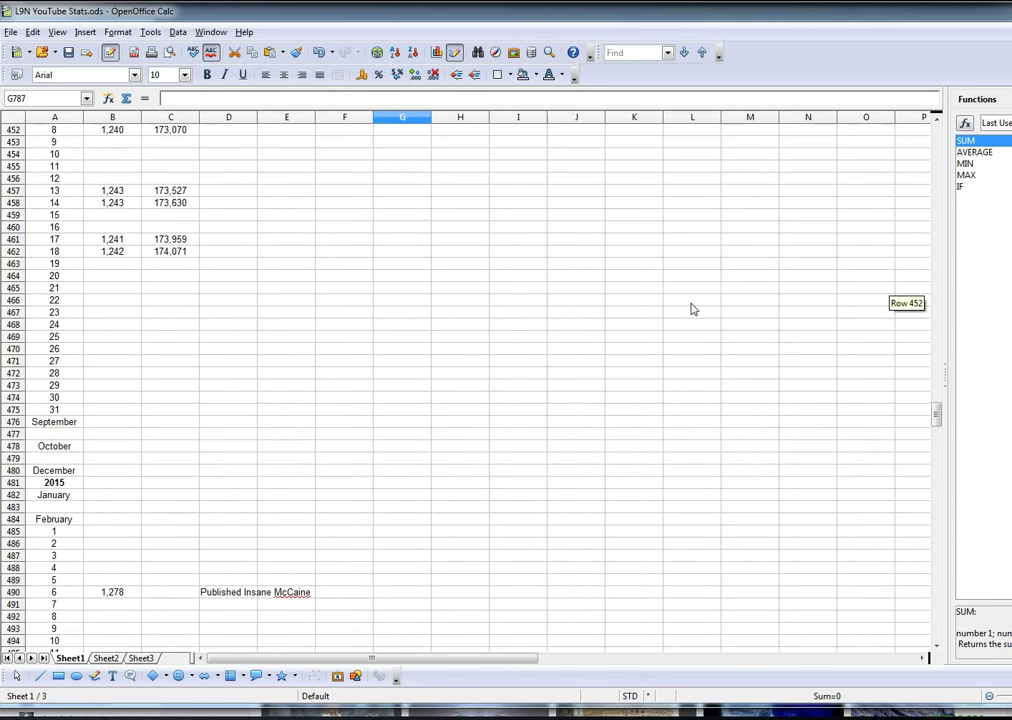
scroll(up, 3)
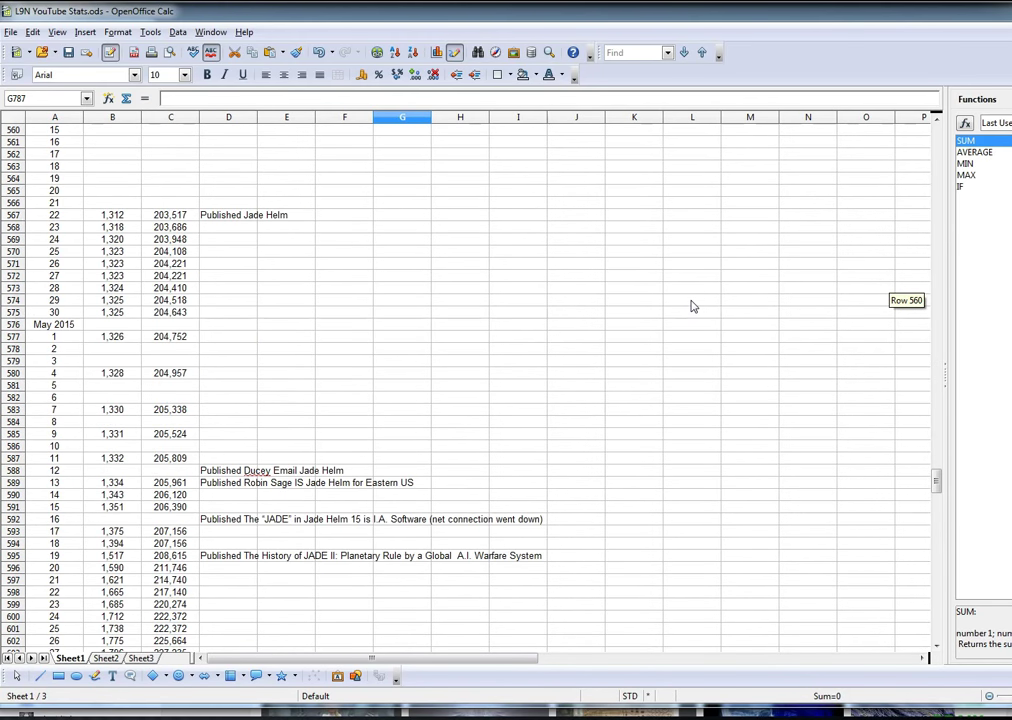
scroll(down, 3)
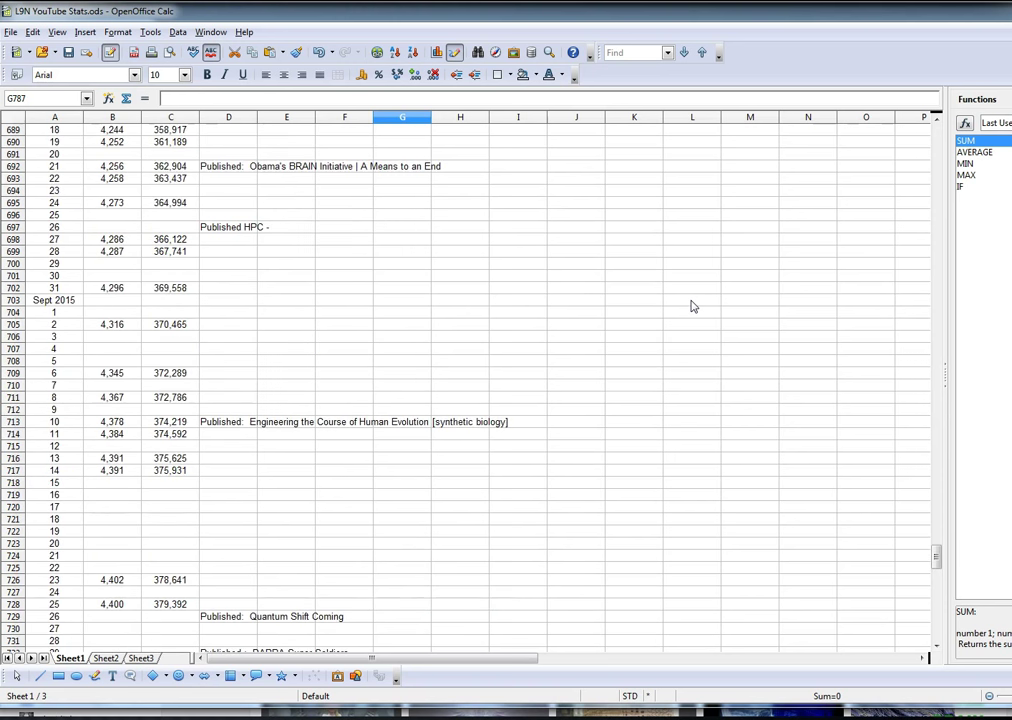
scroll(down, 3)
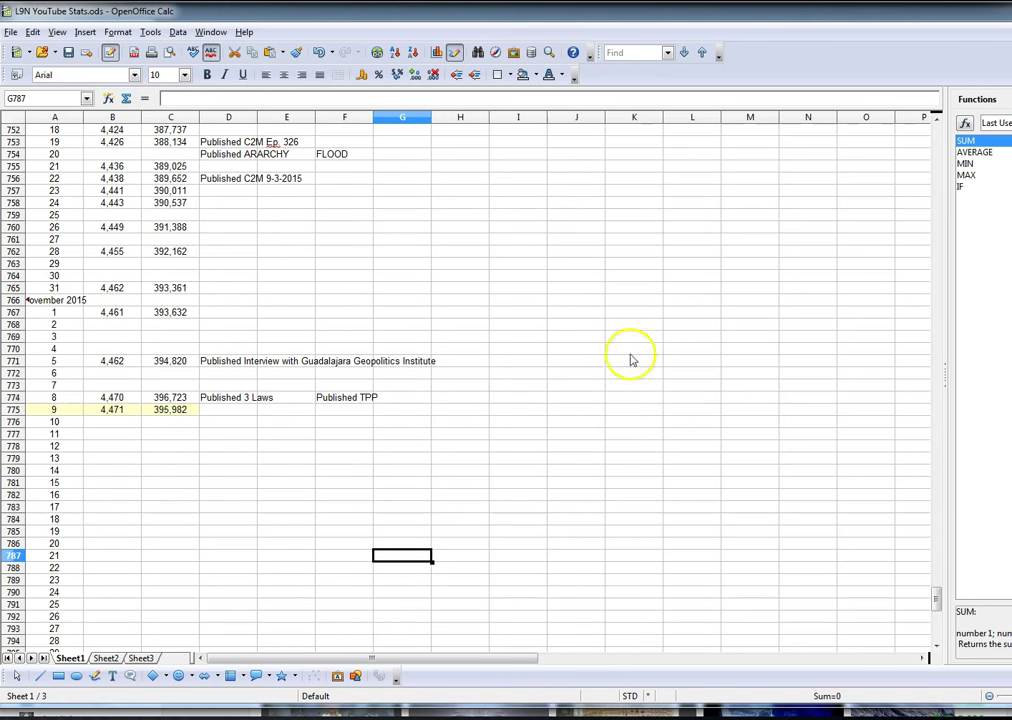
mouse_move(113, 403)
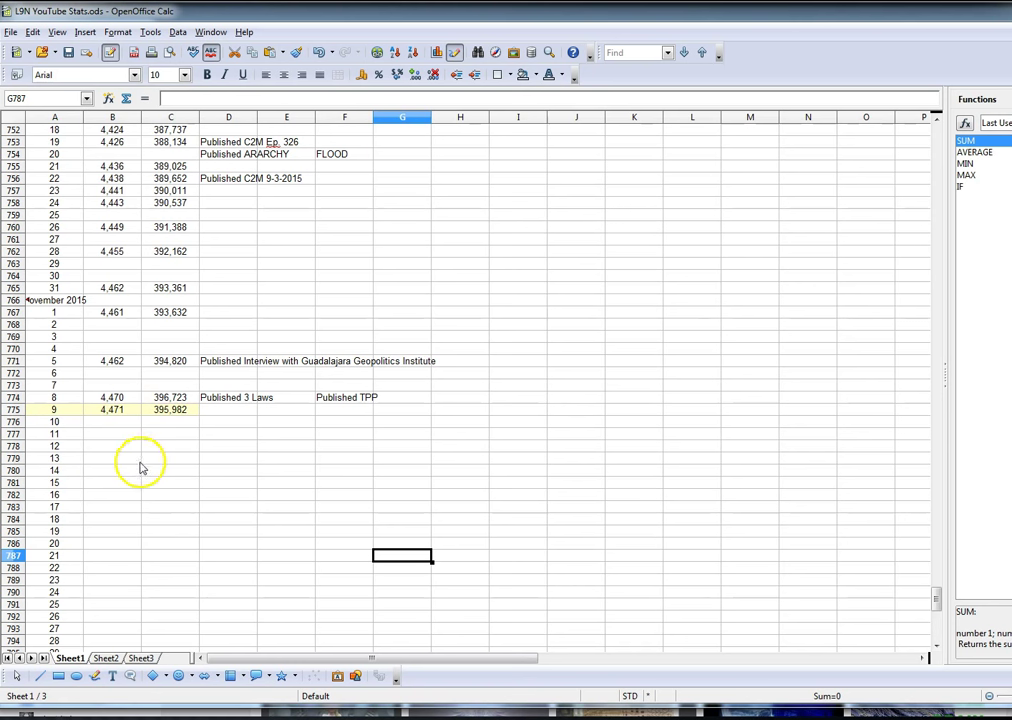
mouse_move(113, 418)
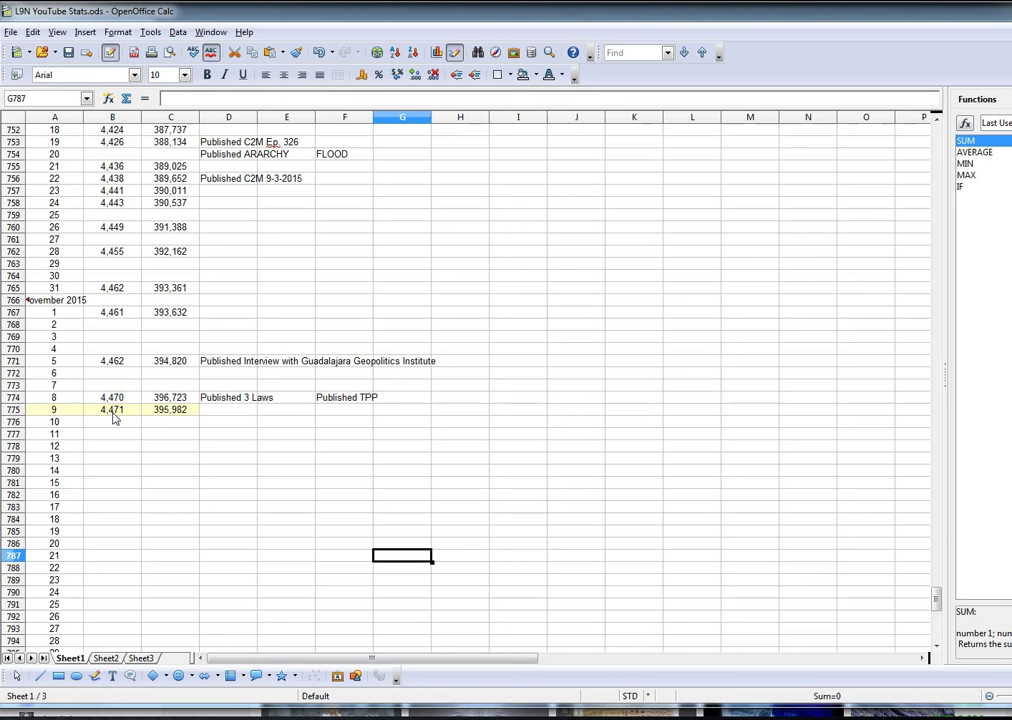
mouse_move(169, 420)
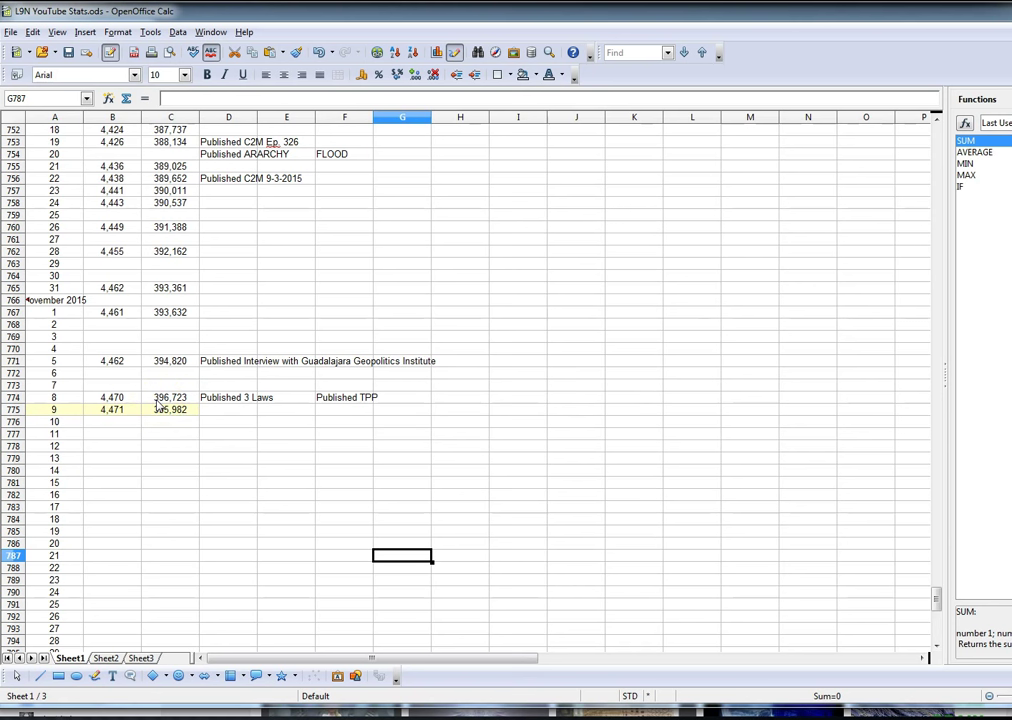
mouse_move(166, 418)
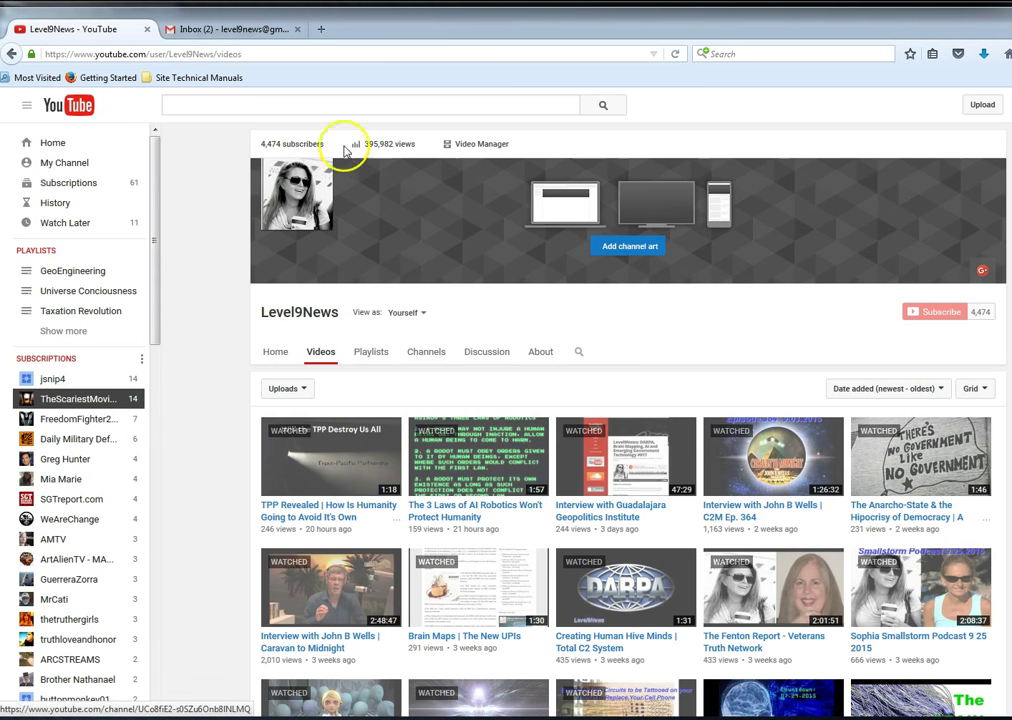
mouse_move(363, 122)
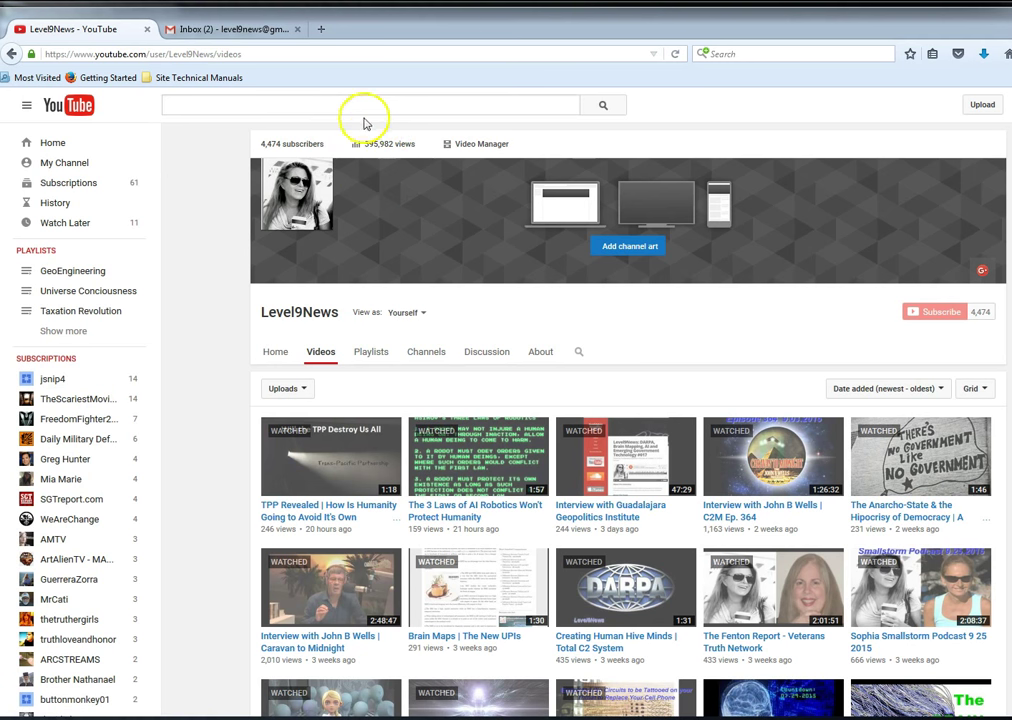
mouse_move(425, 180)
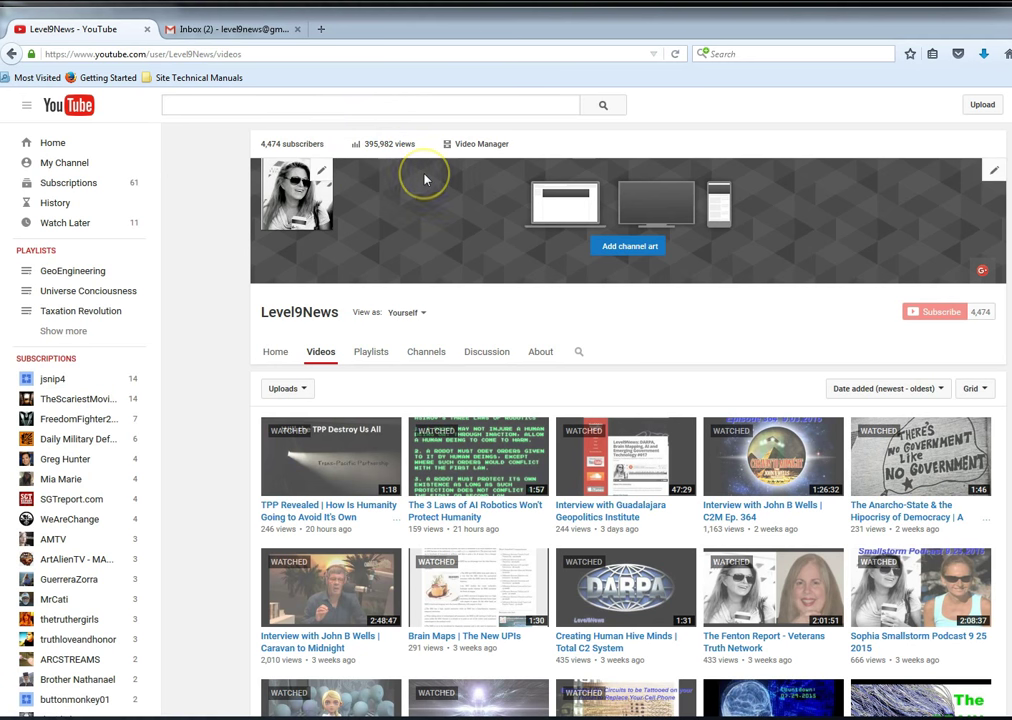
mouse_move(425, 178)
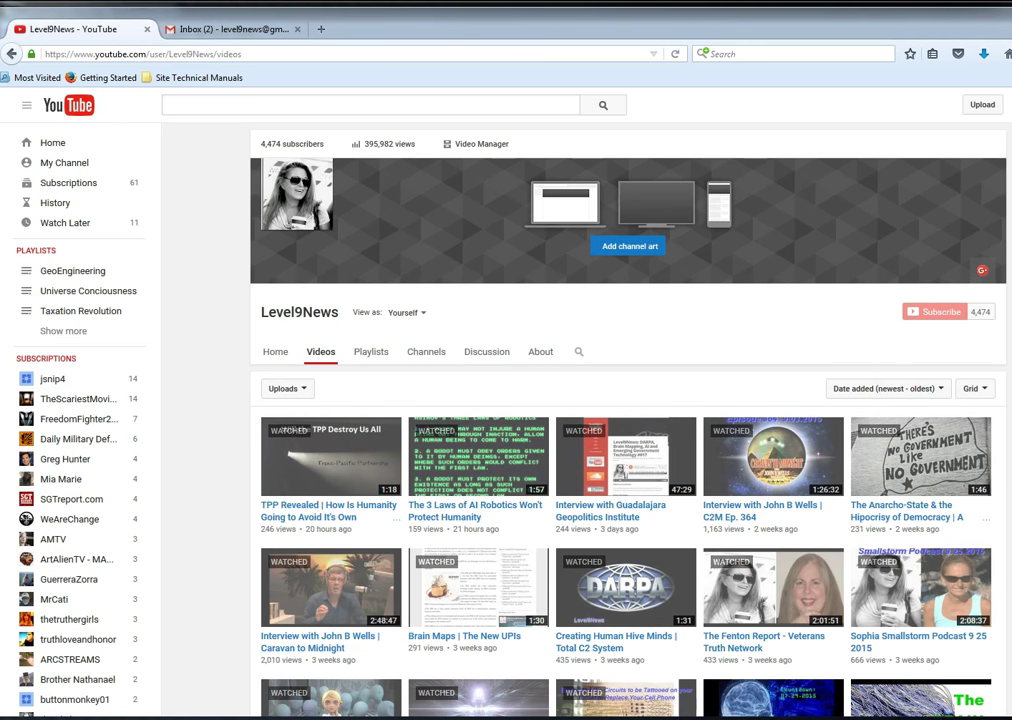
Step: Scroll the Level9News Videos page down past the header into the newest uploads
scroll(down, 3)
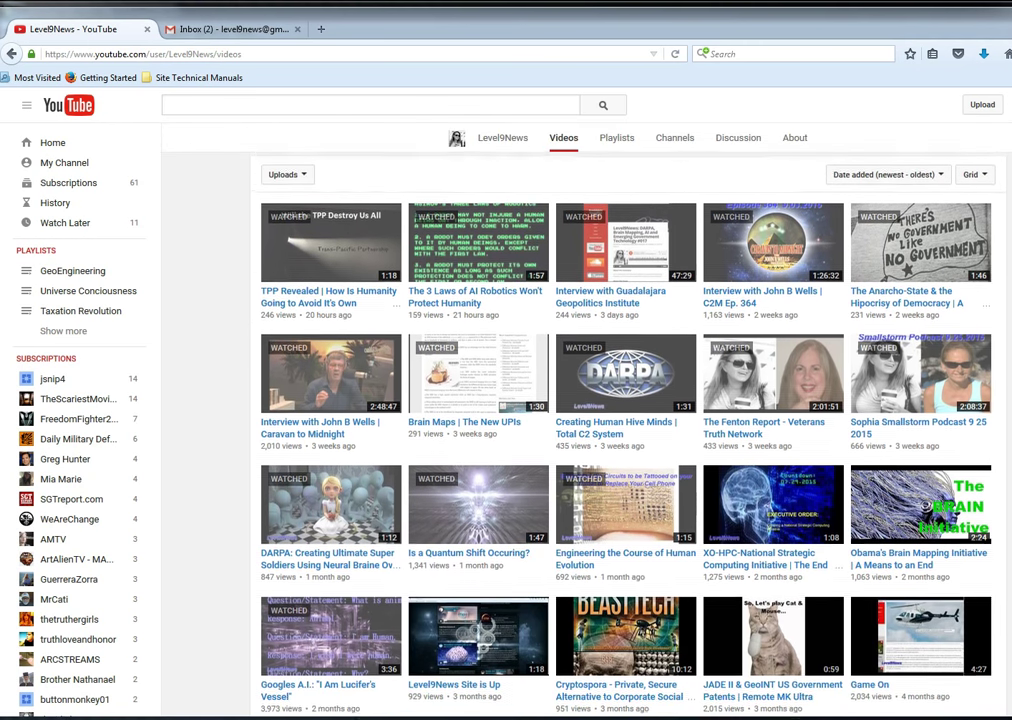
scroll(up, 3)
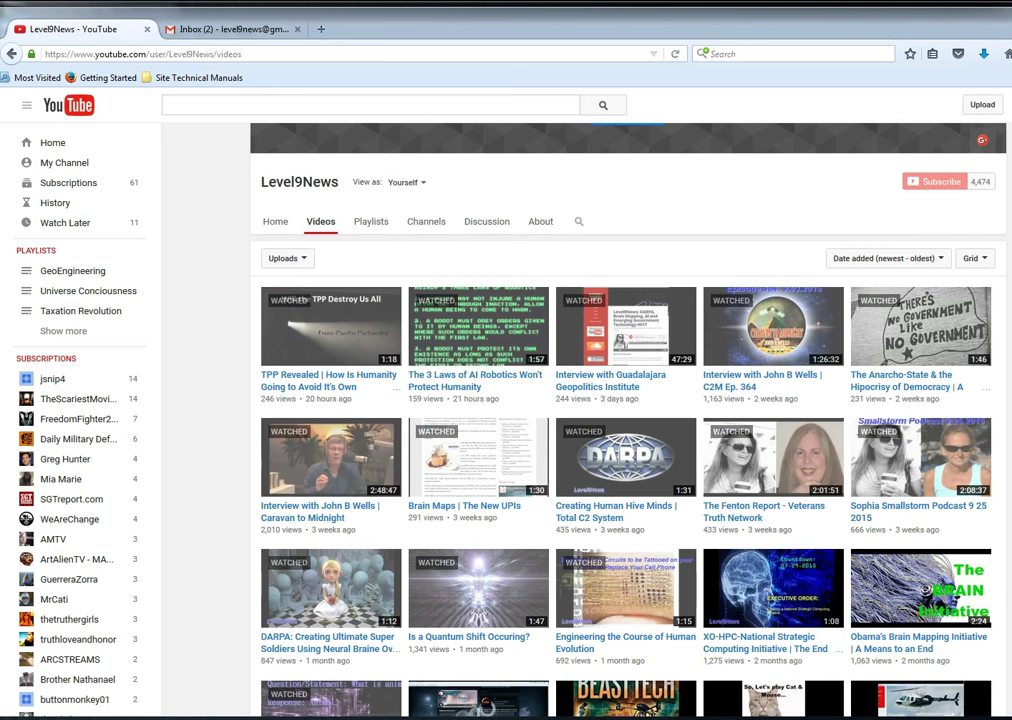